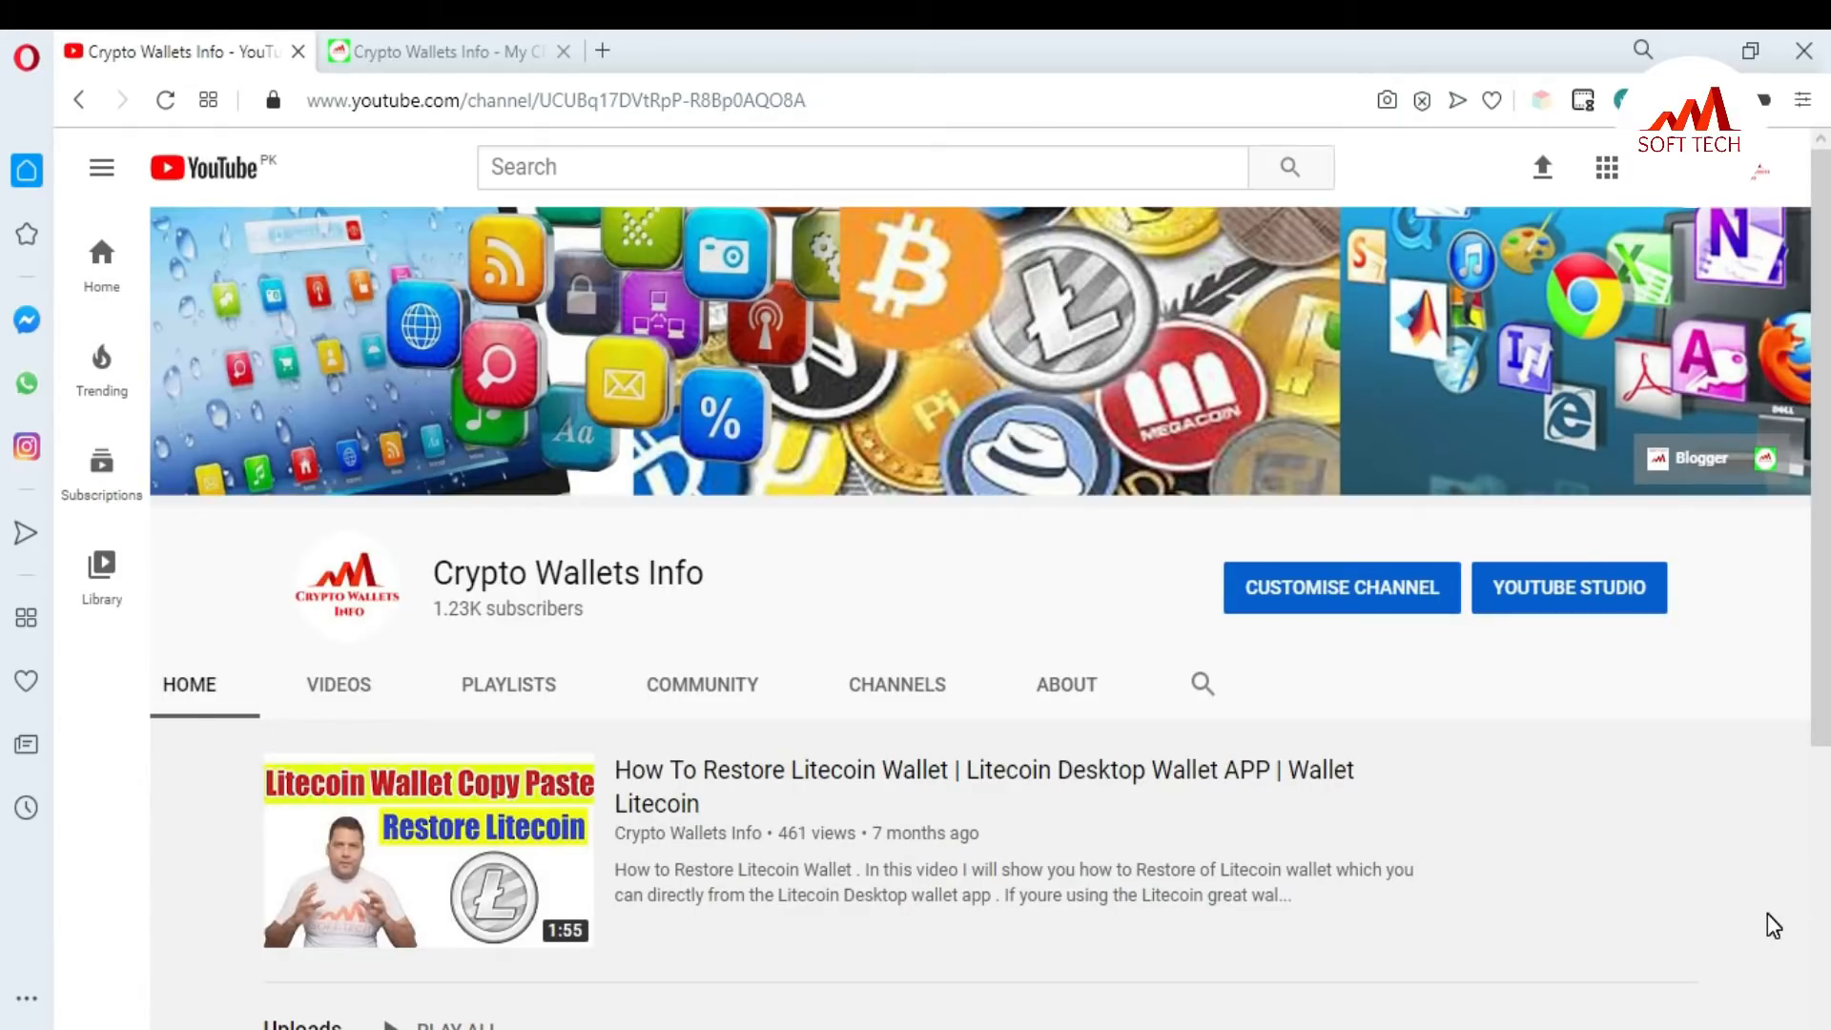
Bring up the Crypto Wallets Info site with the DigiByte GO wallet list over it
click(439, 51)
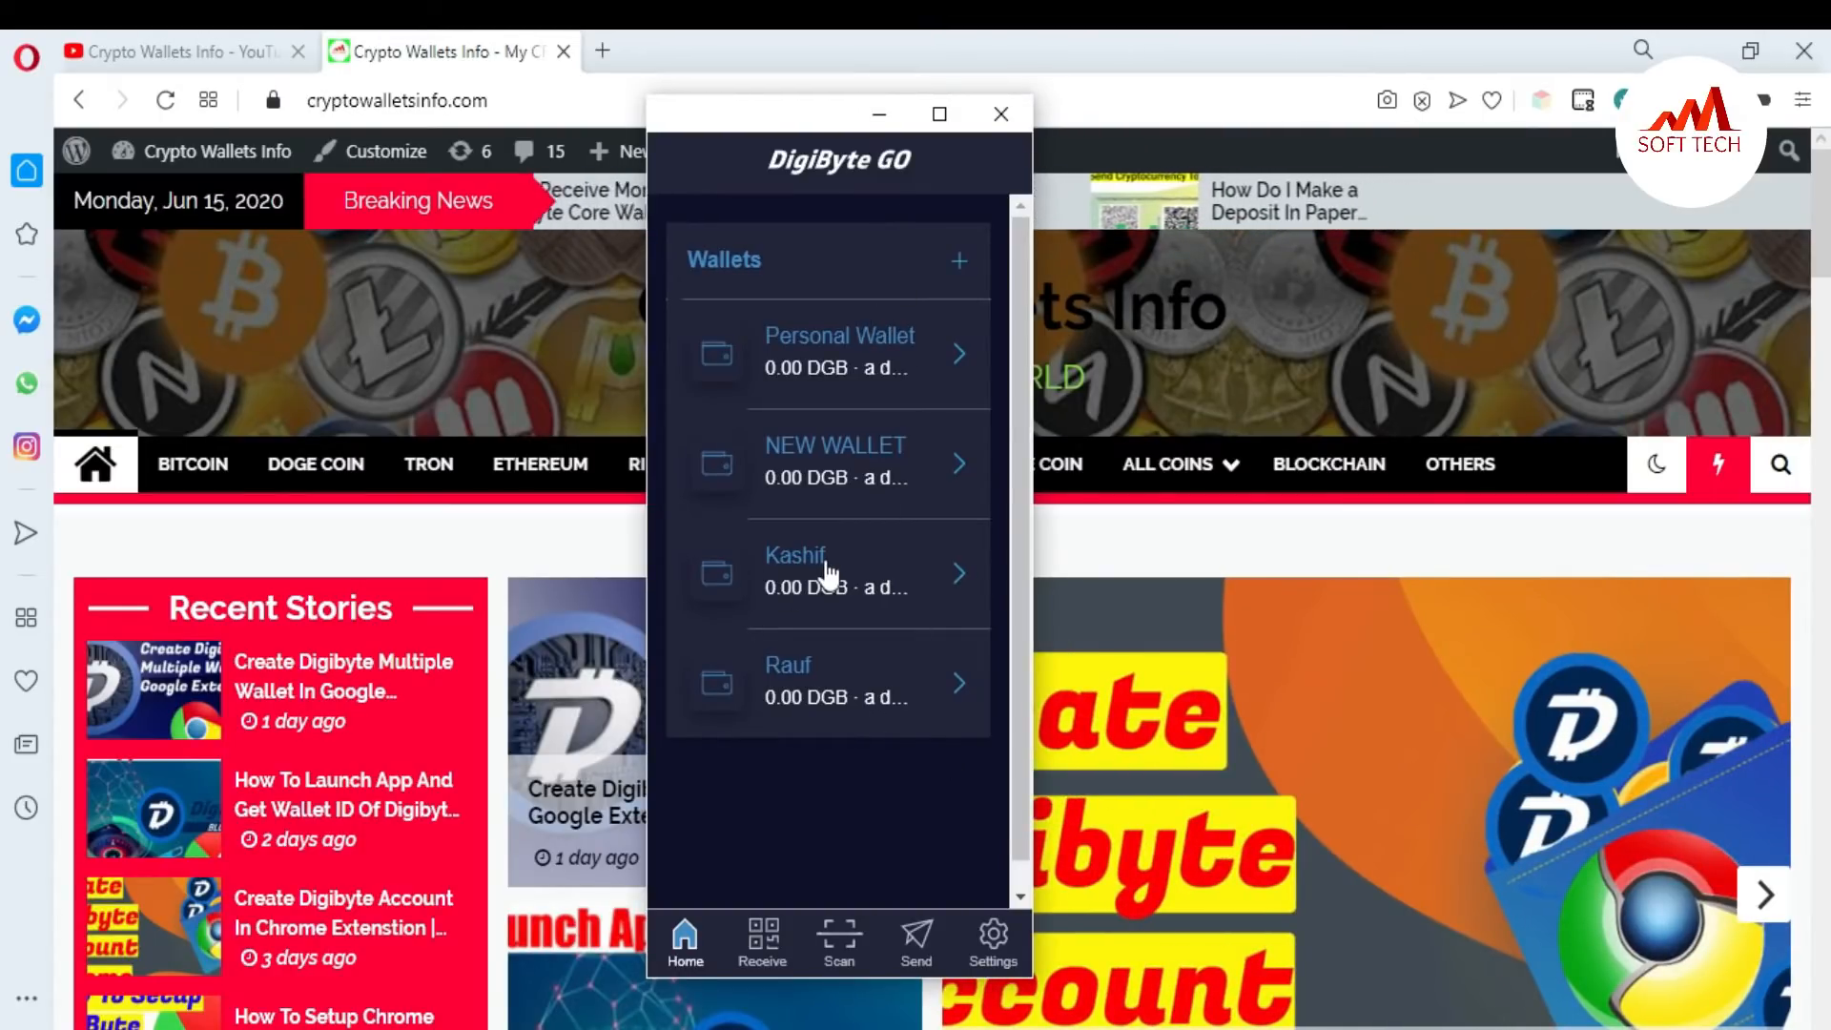
Start the backup of the Kashif wallet from its 'Wallet not backed up' notice
click(830, 572)
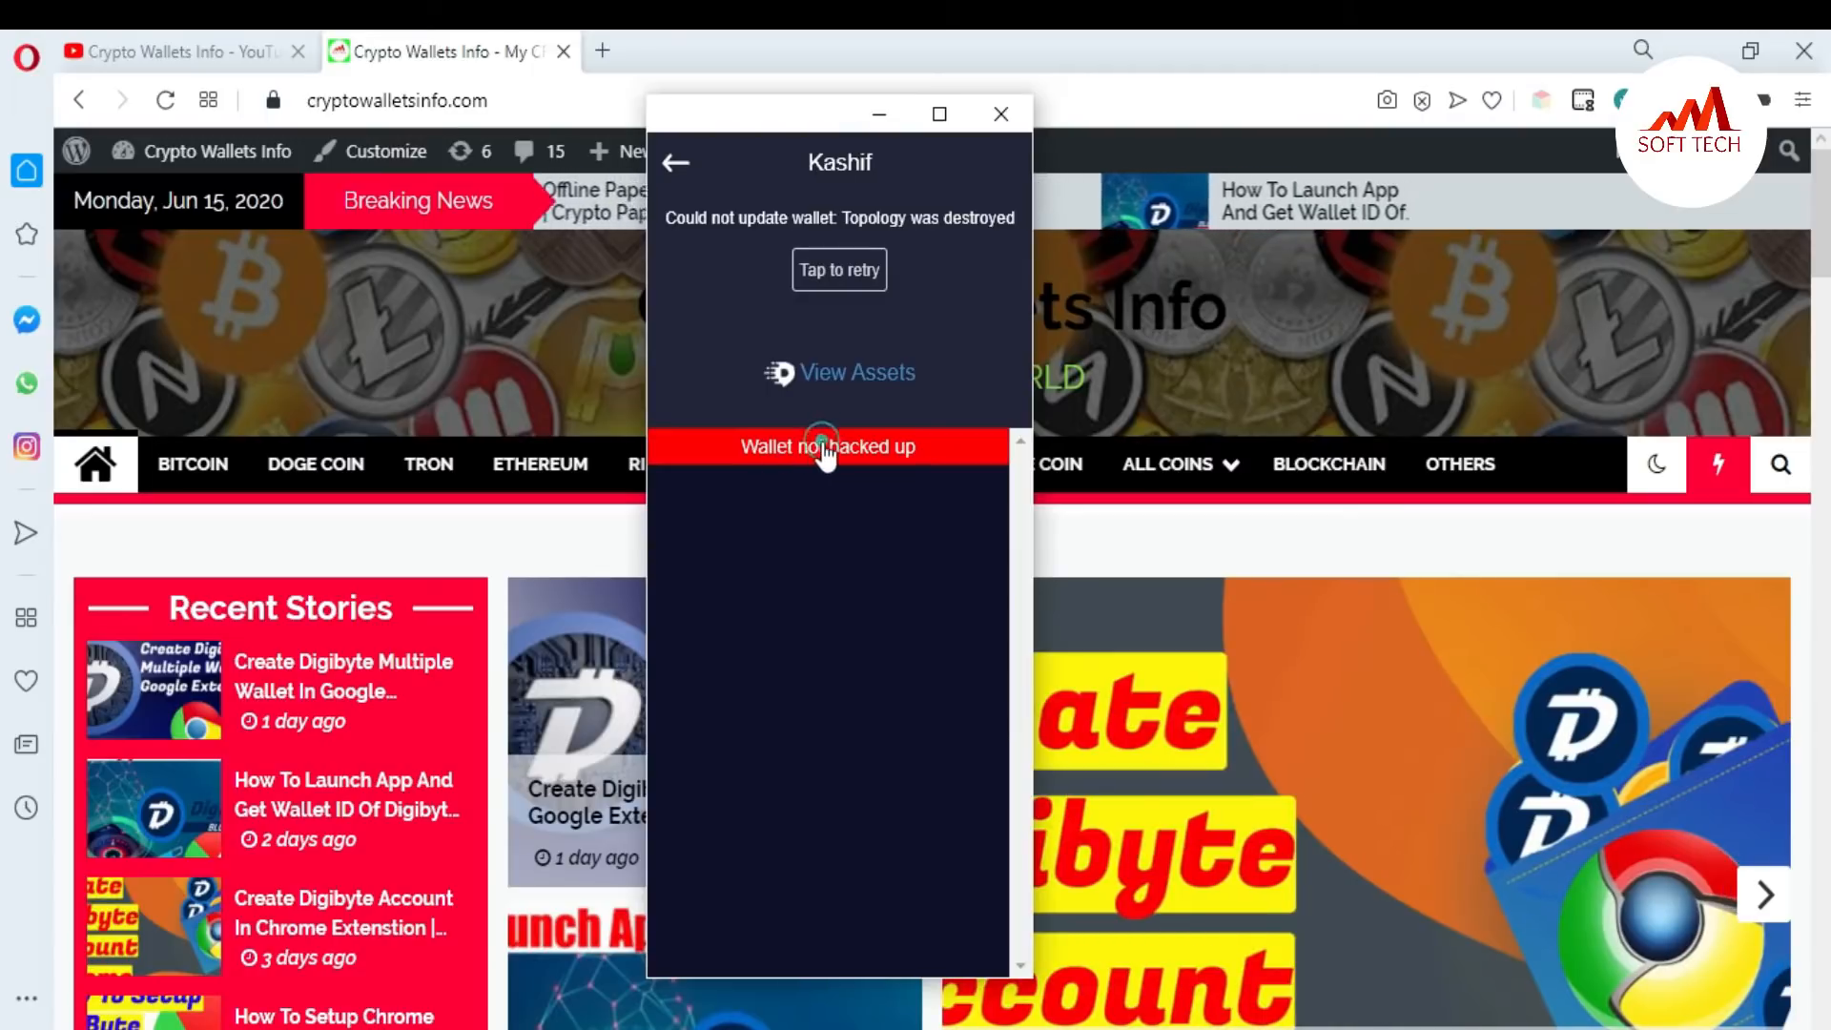
click(825, 446)
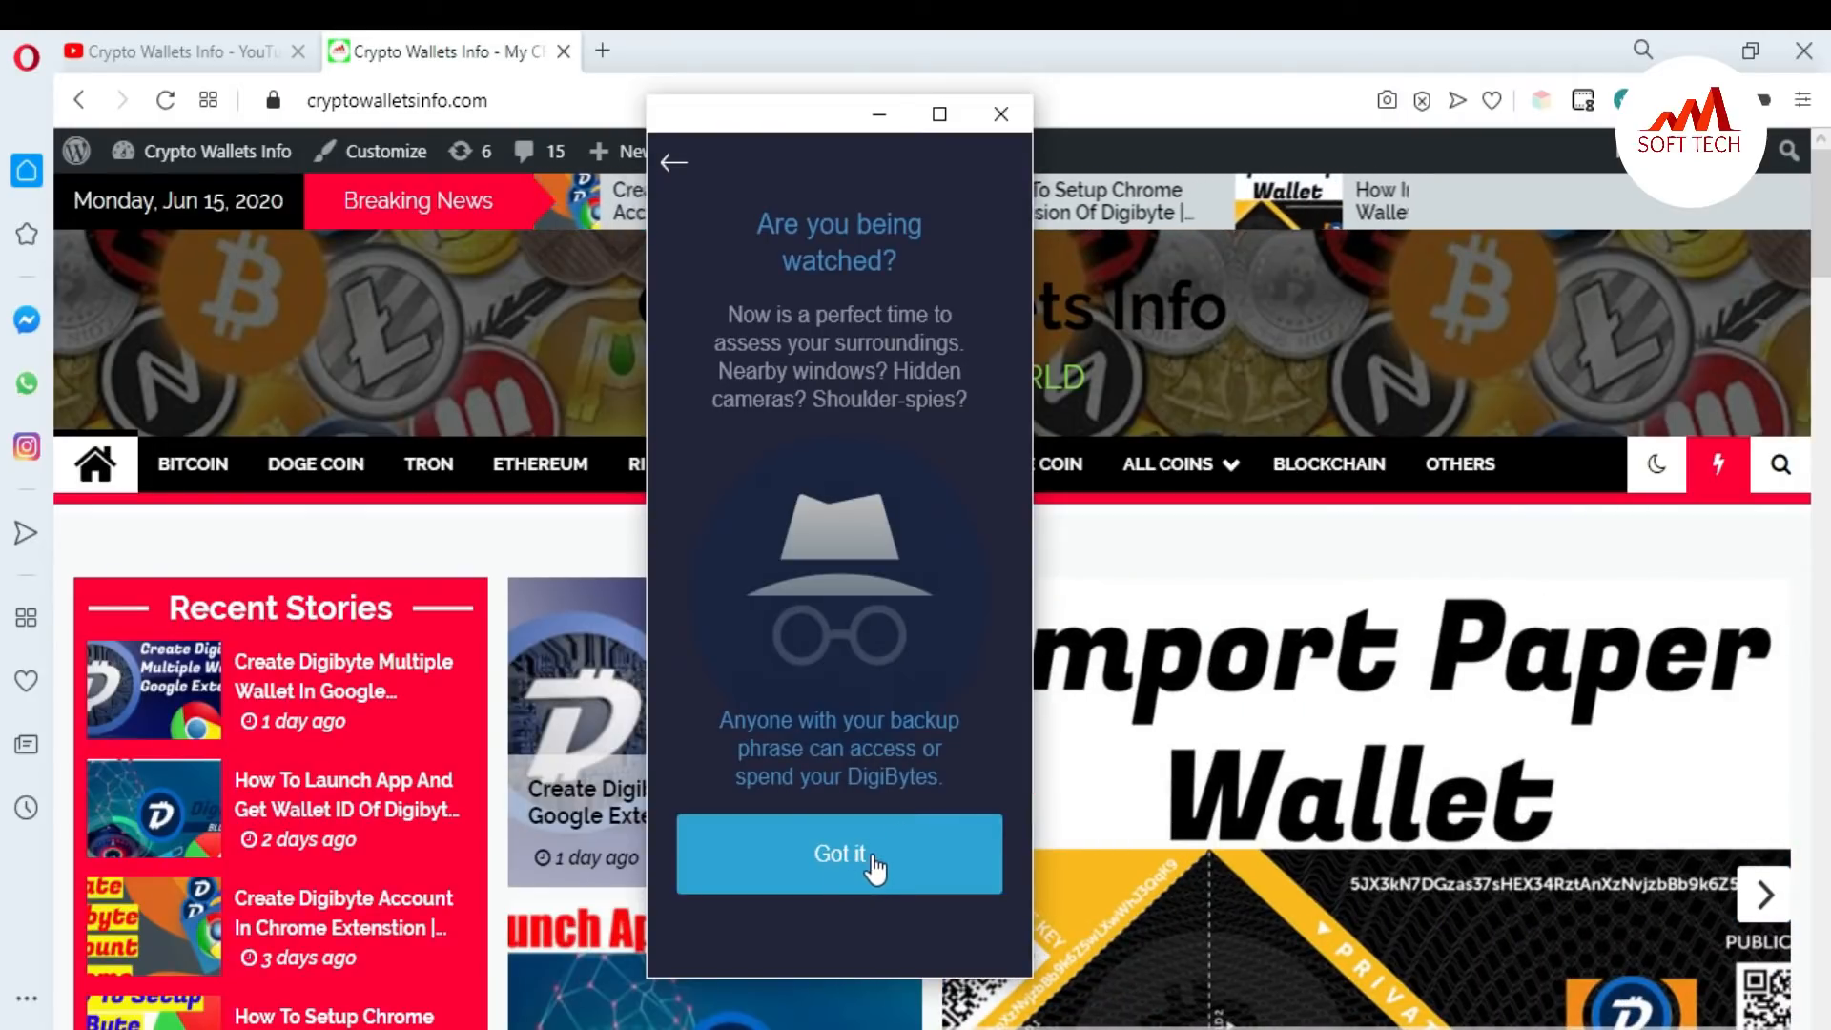
Acknowledge the watching and screenshot warnings to reveal Kashif's 12-word phrase
click(838, 854)
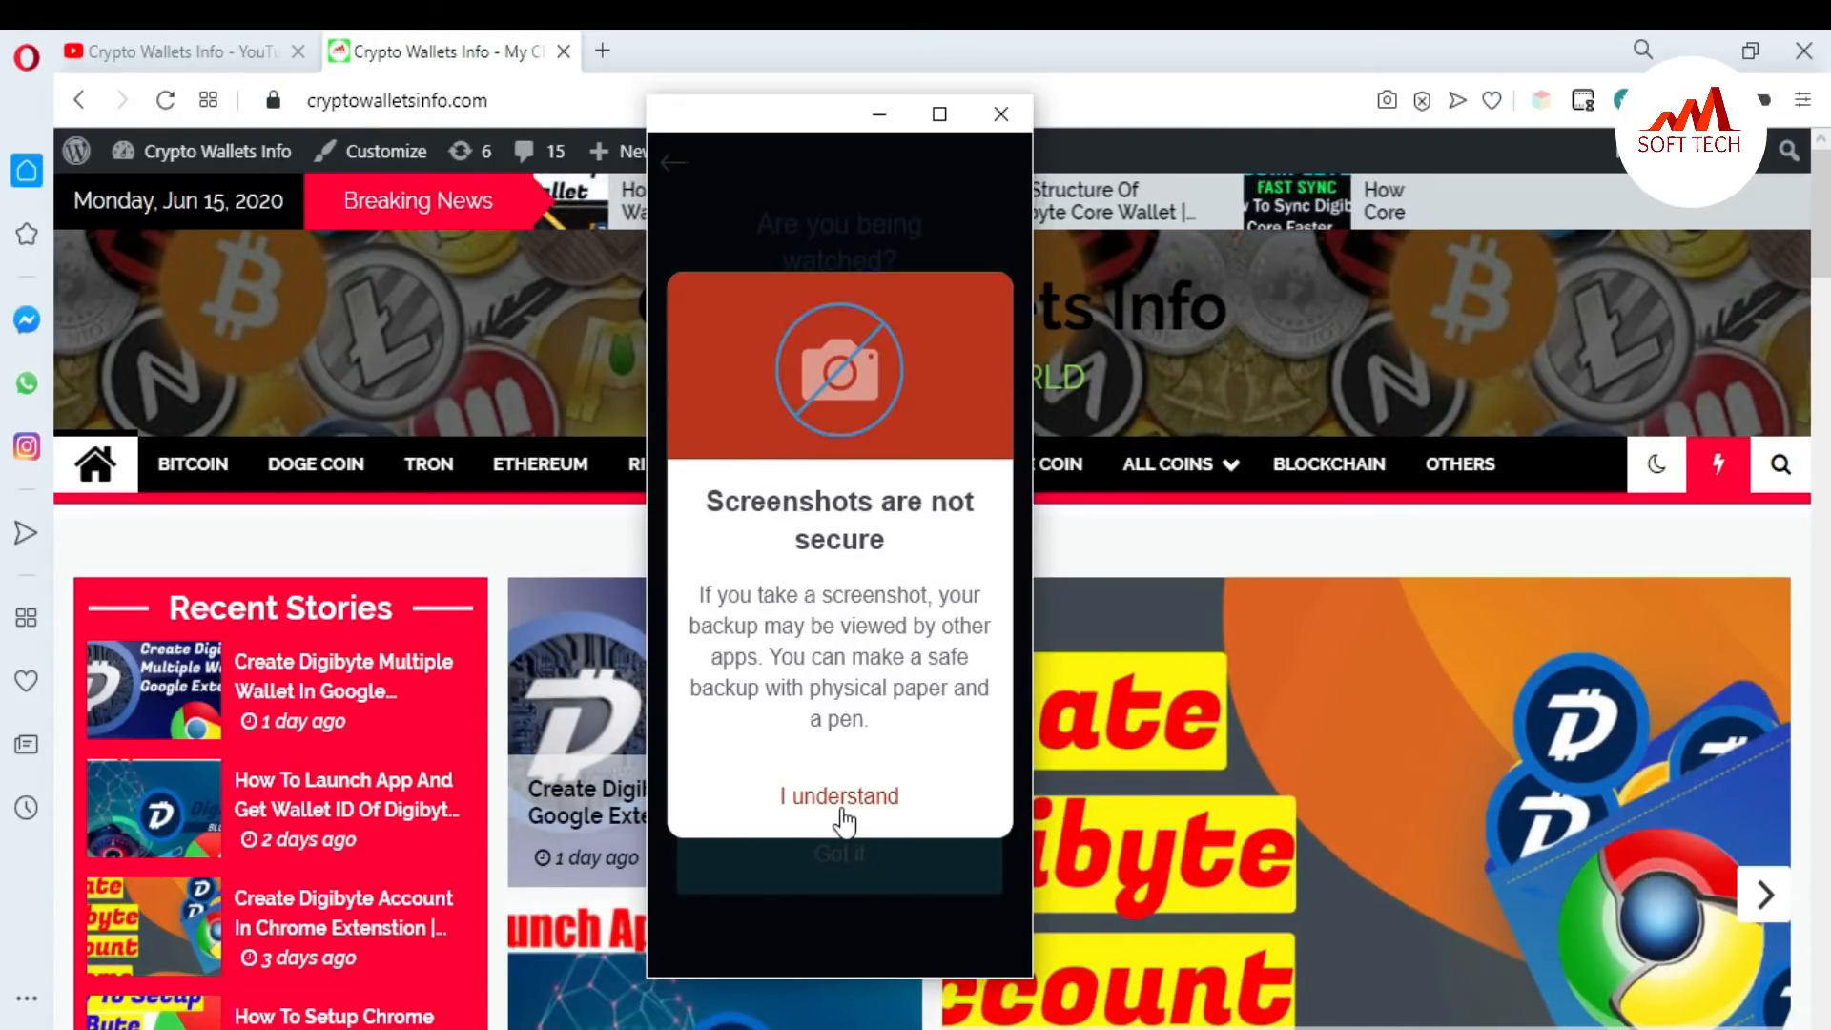
click(837, 796)
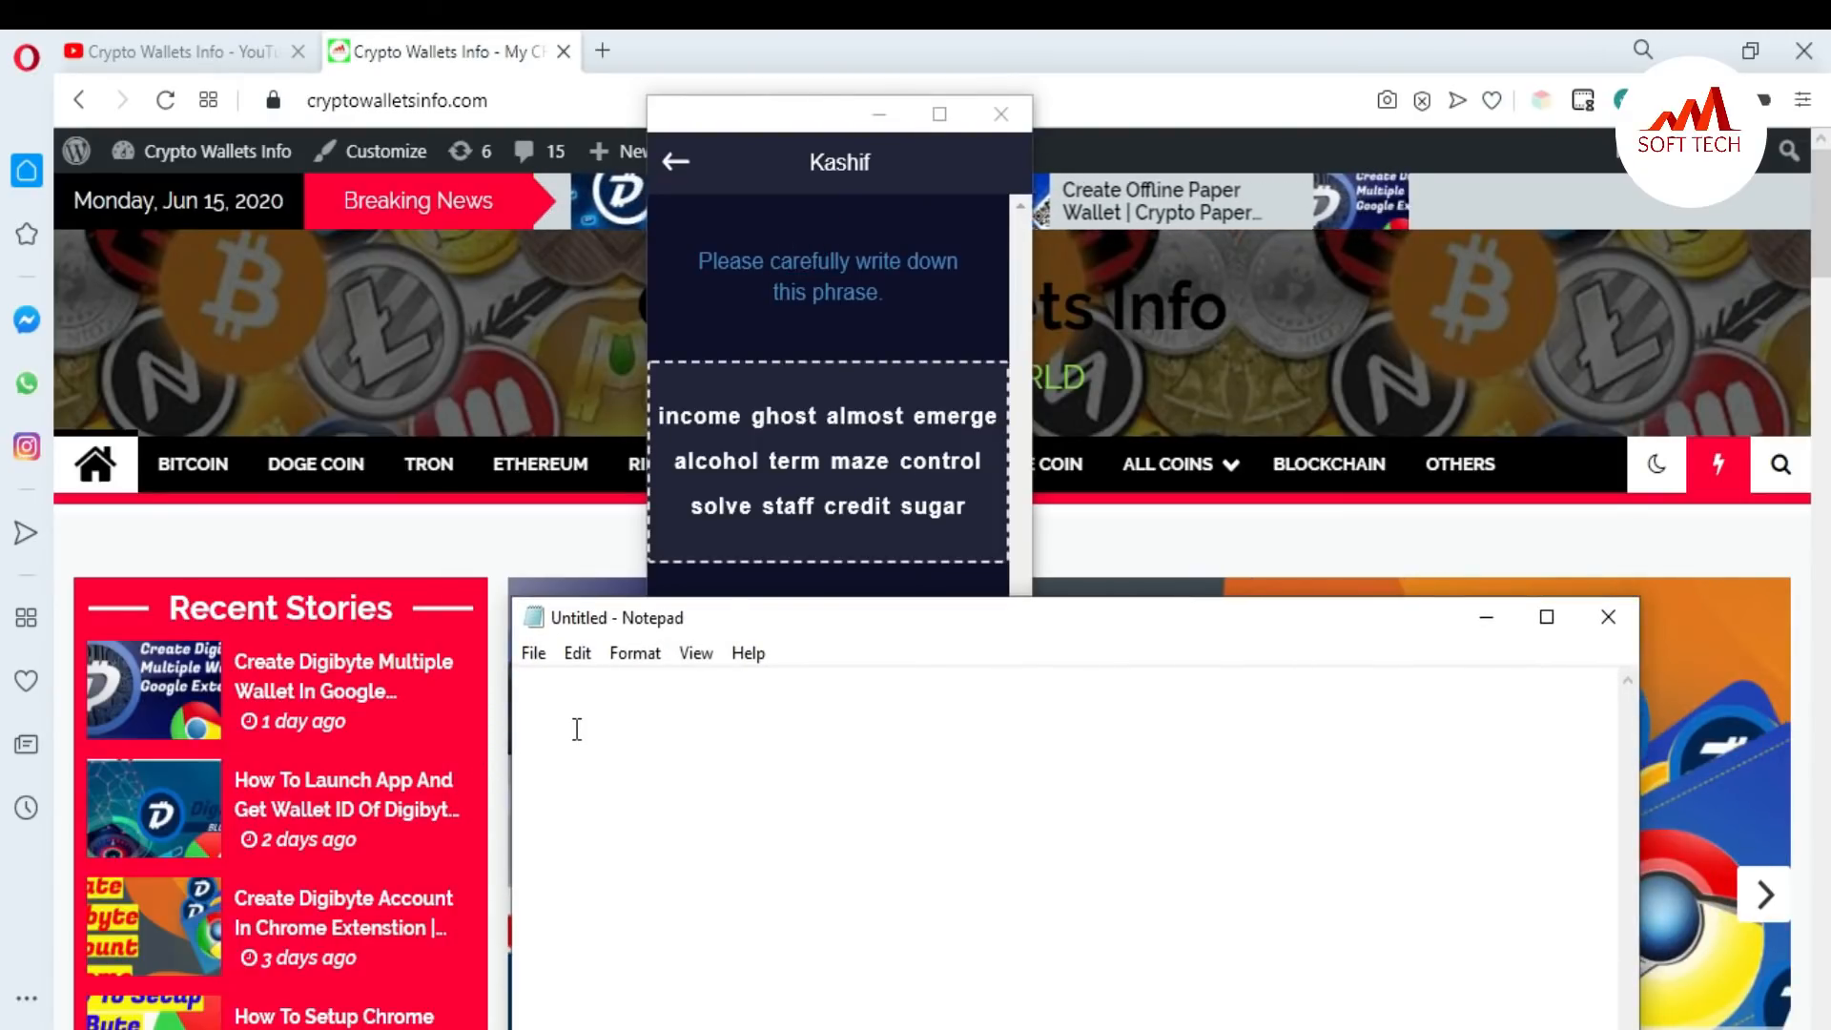
Write the phrase 'income ghost almost eme…trol solve staff credit sugar' into Notepad
text(i)
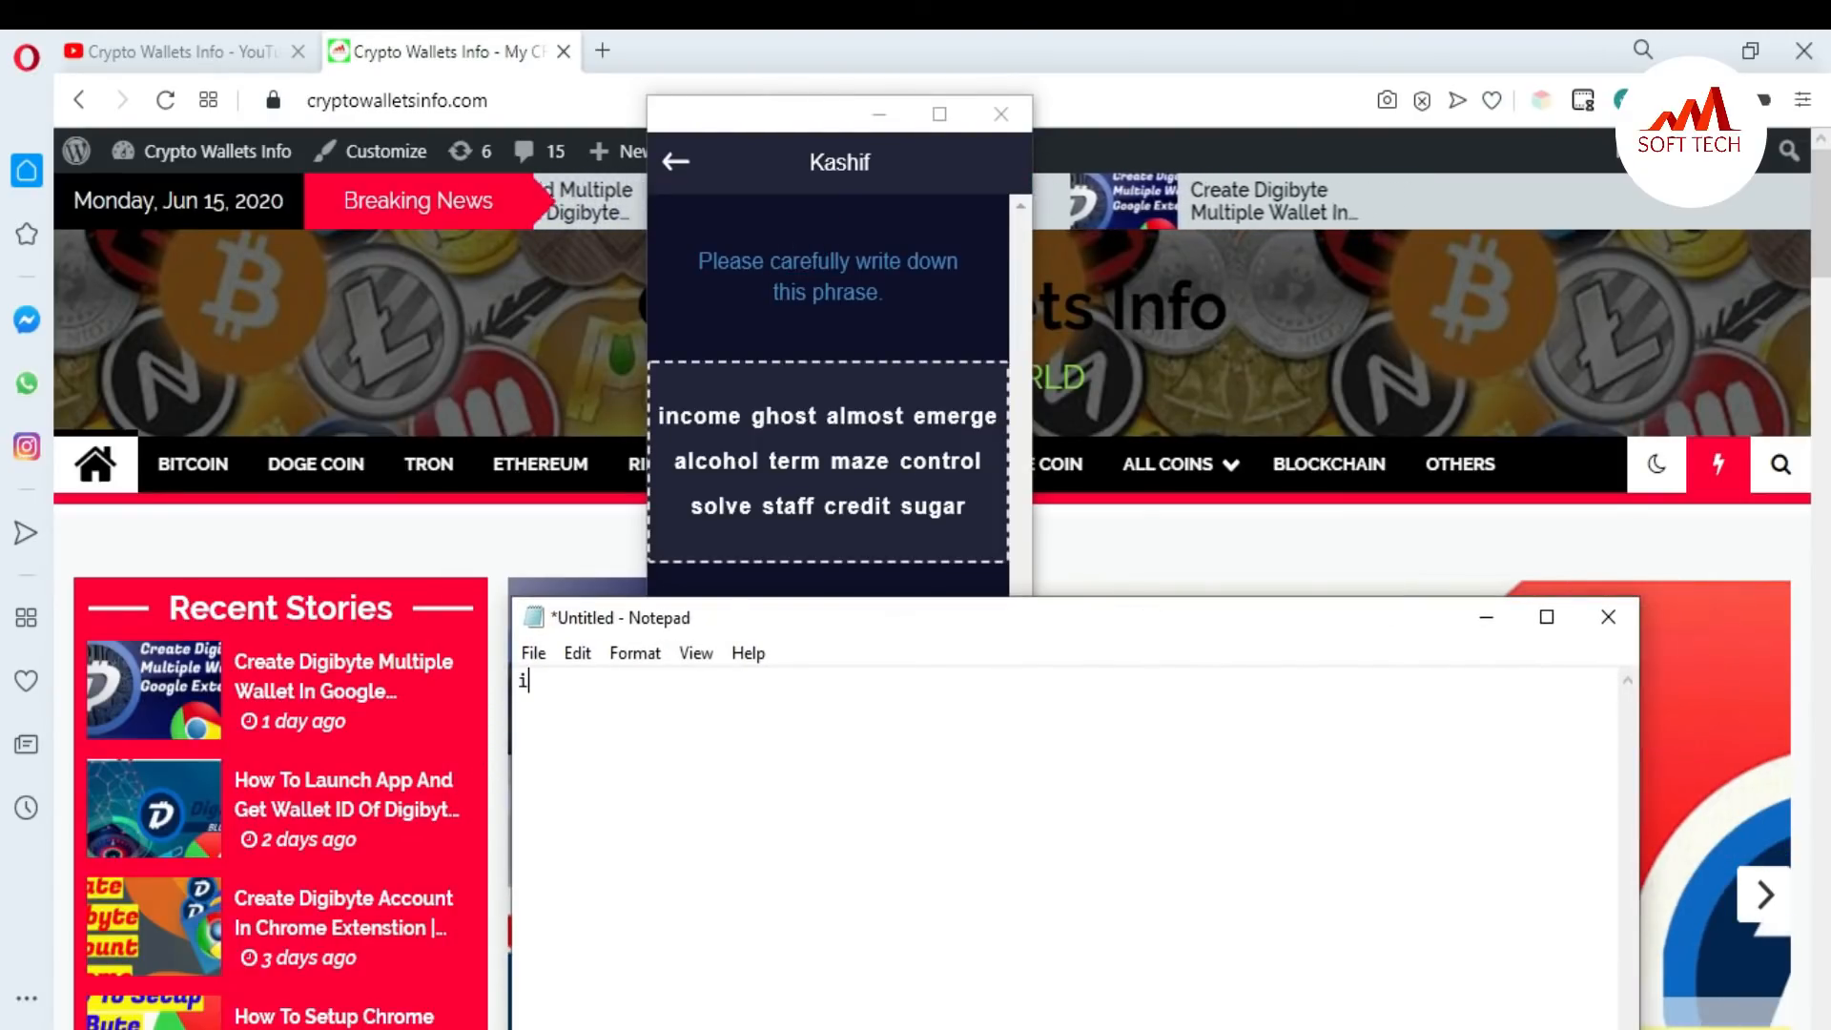
text(ncome ghost almost emerge alcohol term maze con)
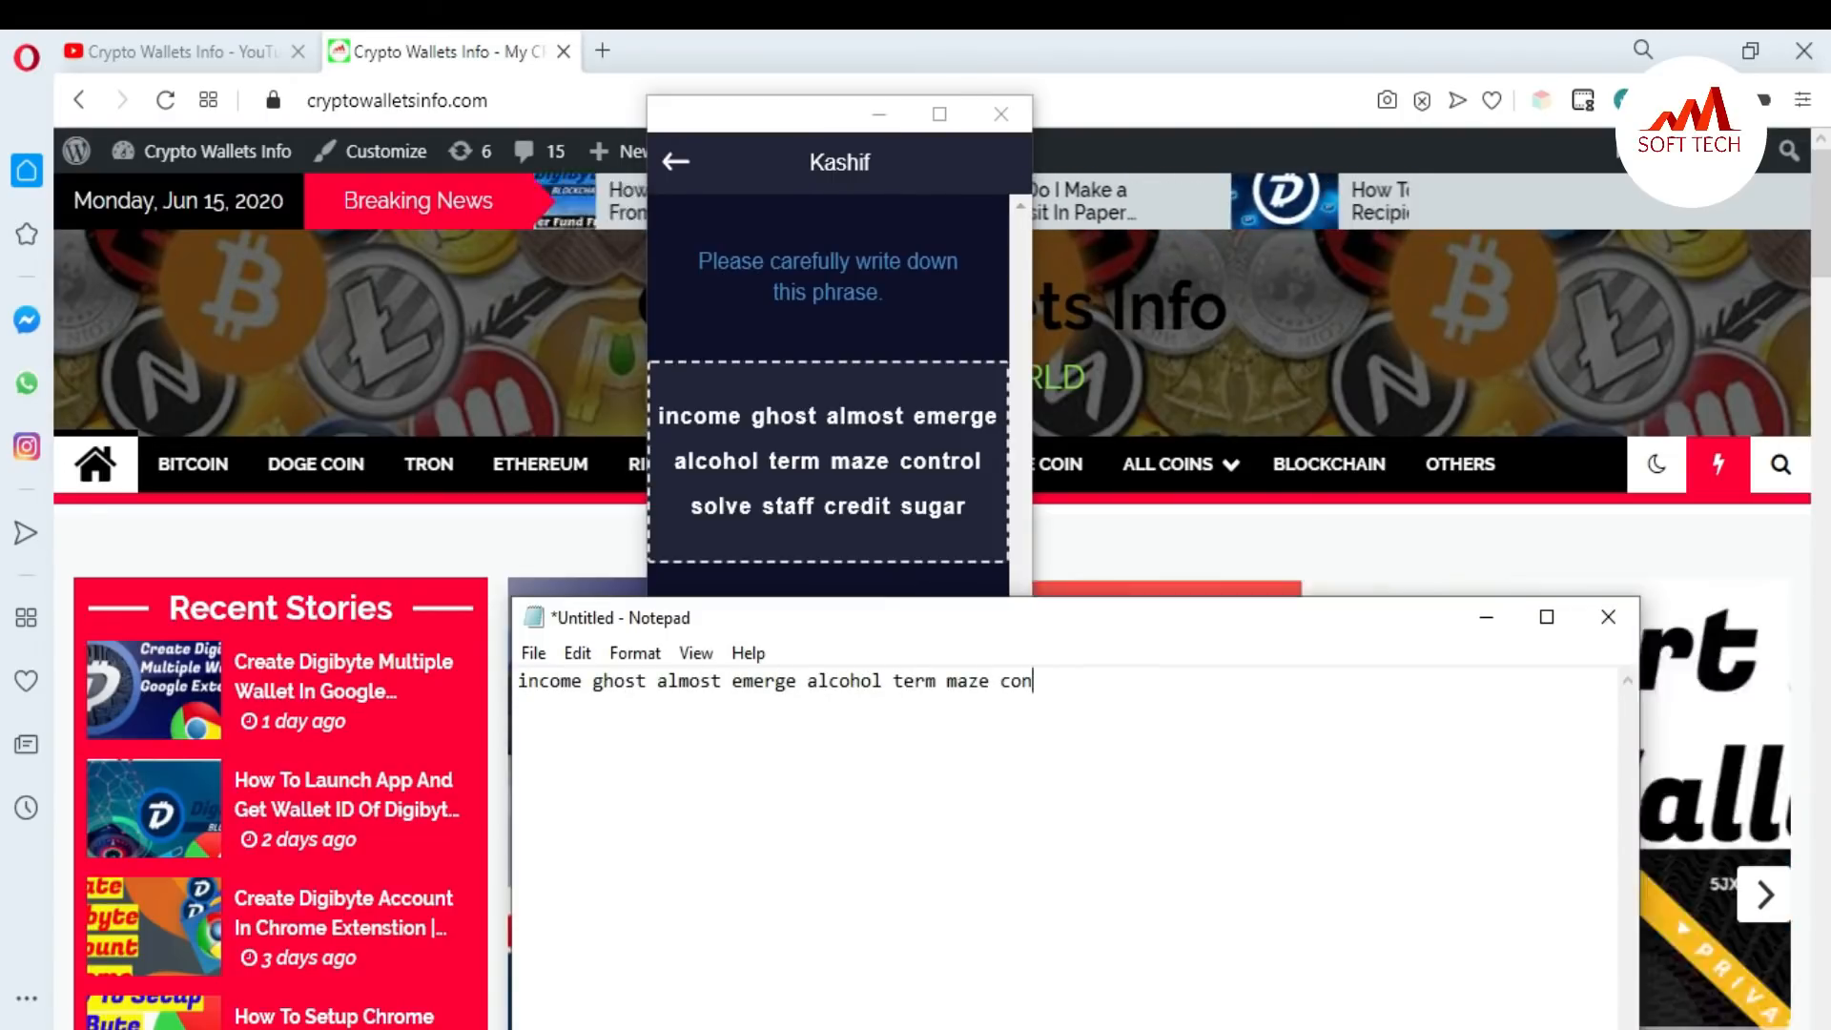
text(trol solve staff credit sugar)
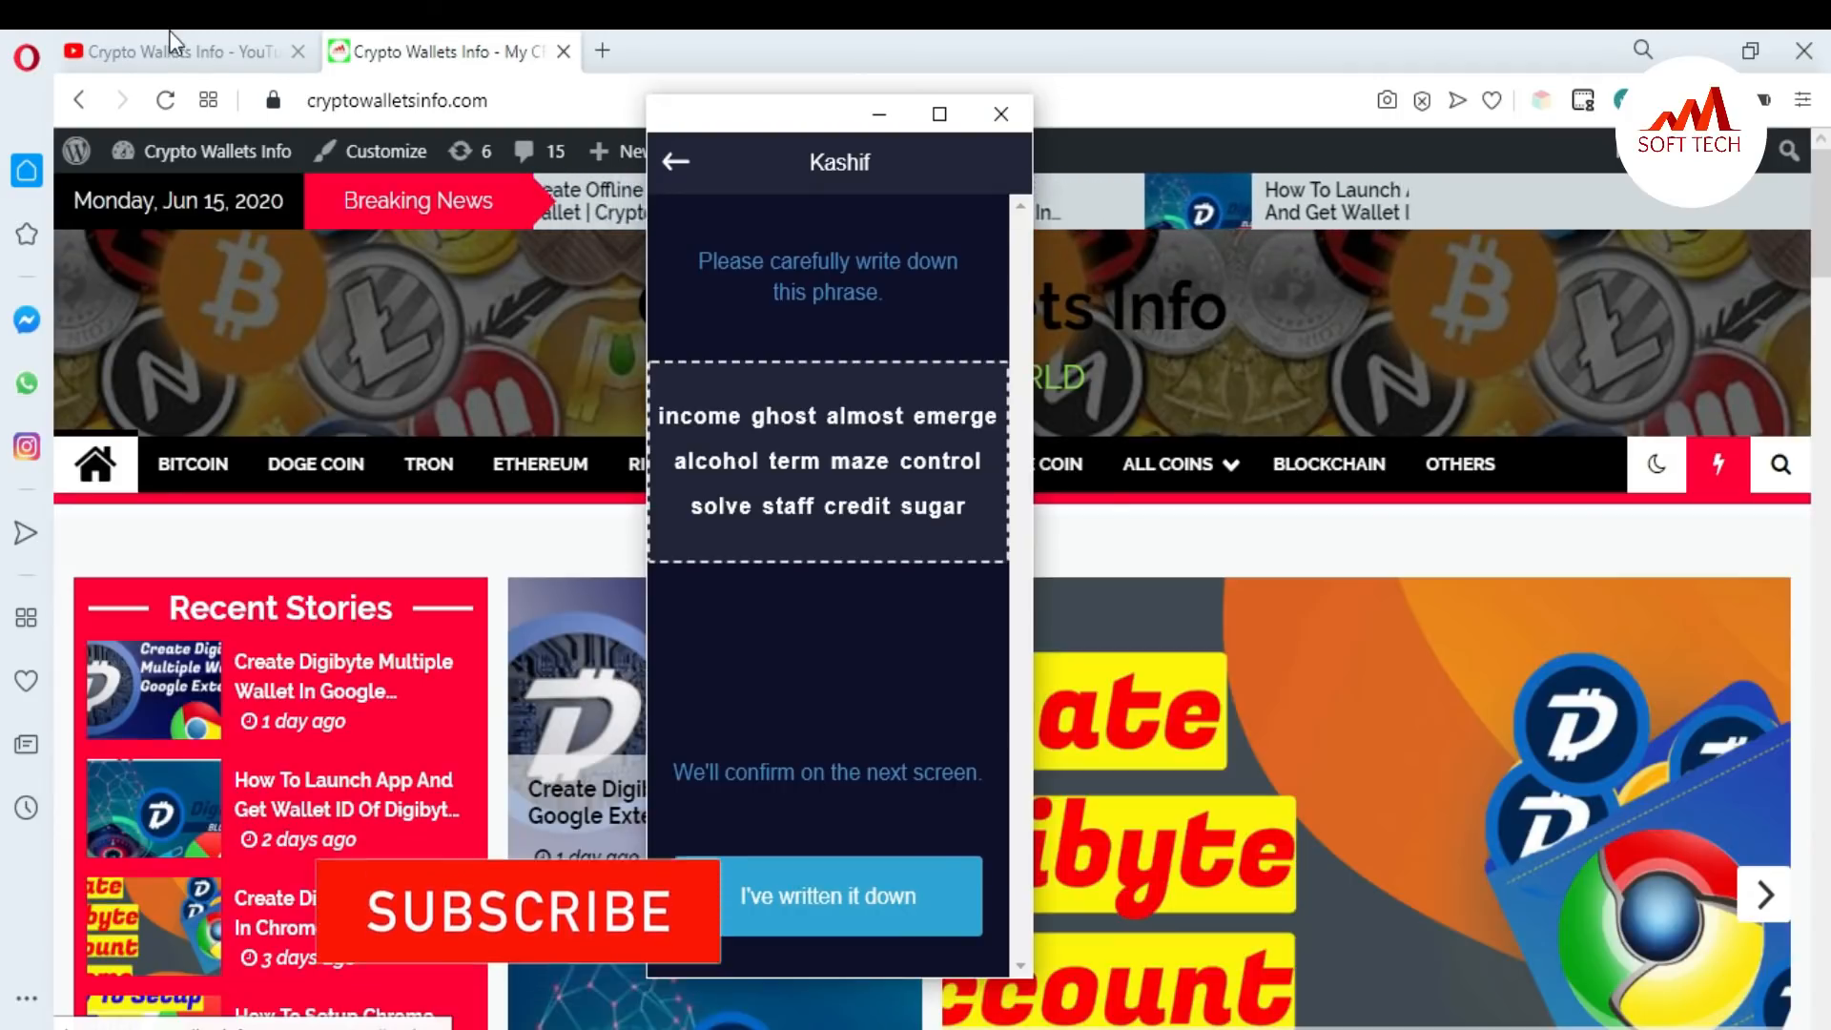
Visit the YouTube channel page and return to the Crypto Wallets Info site
click(175, 52)
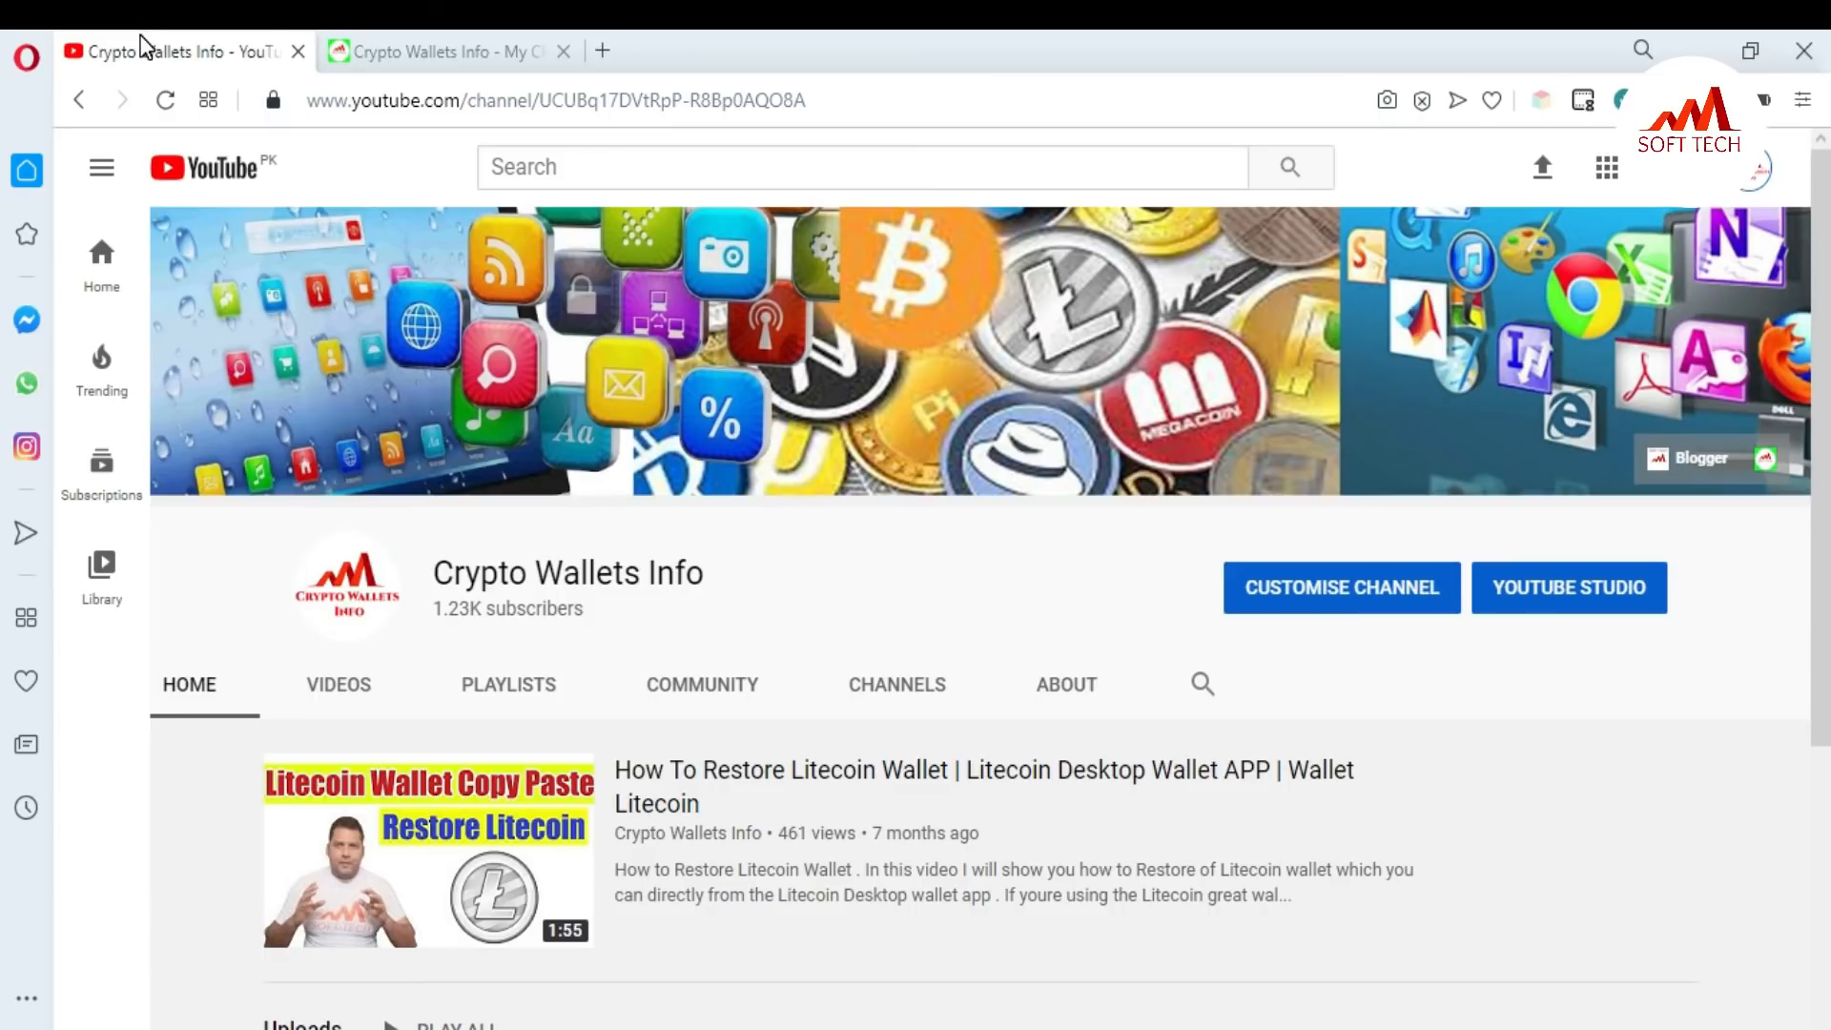
click(439, 51)
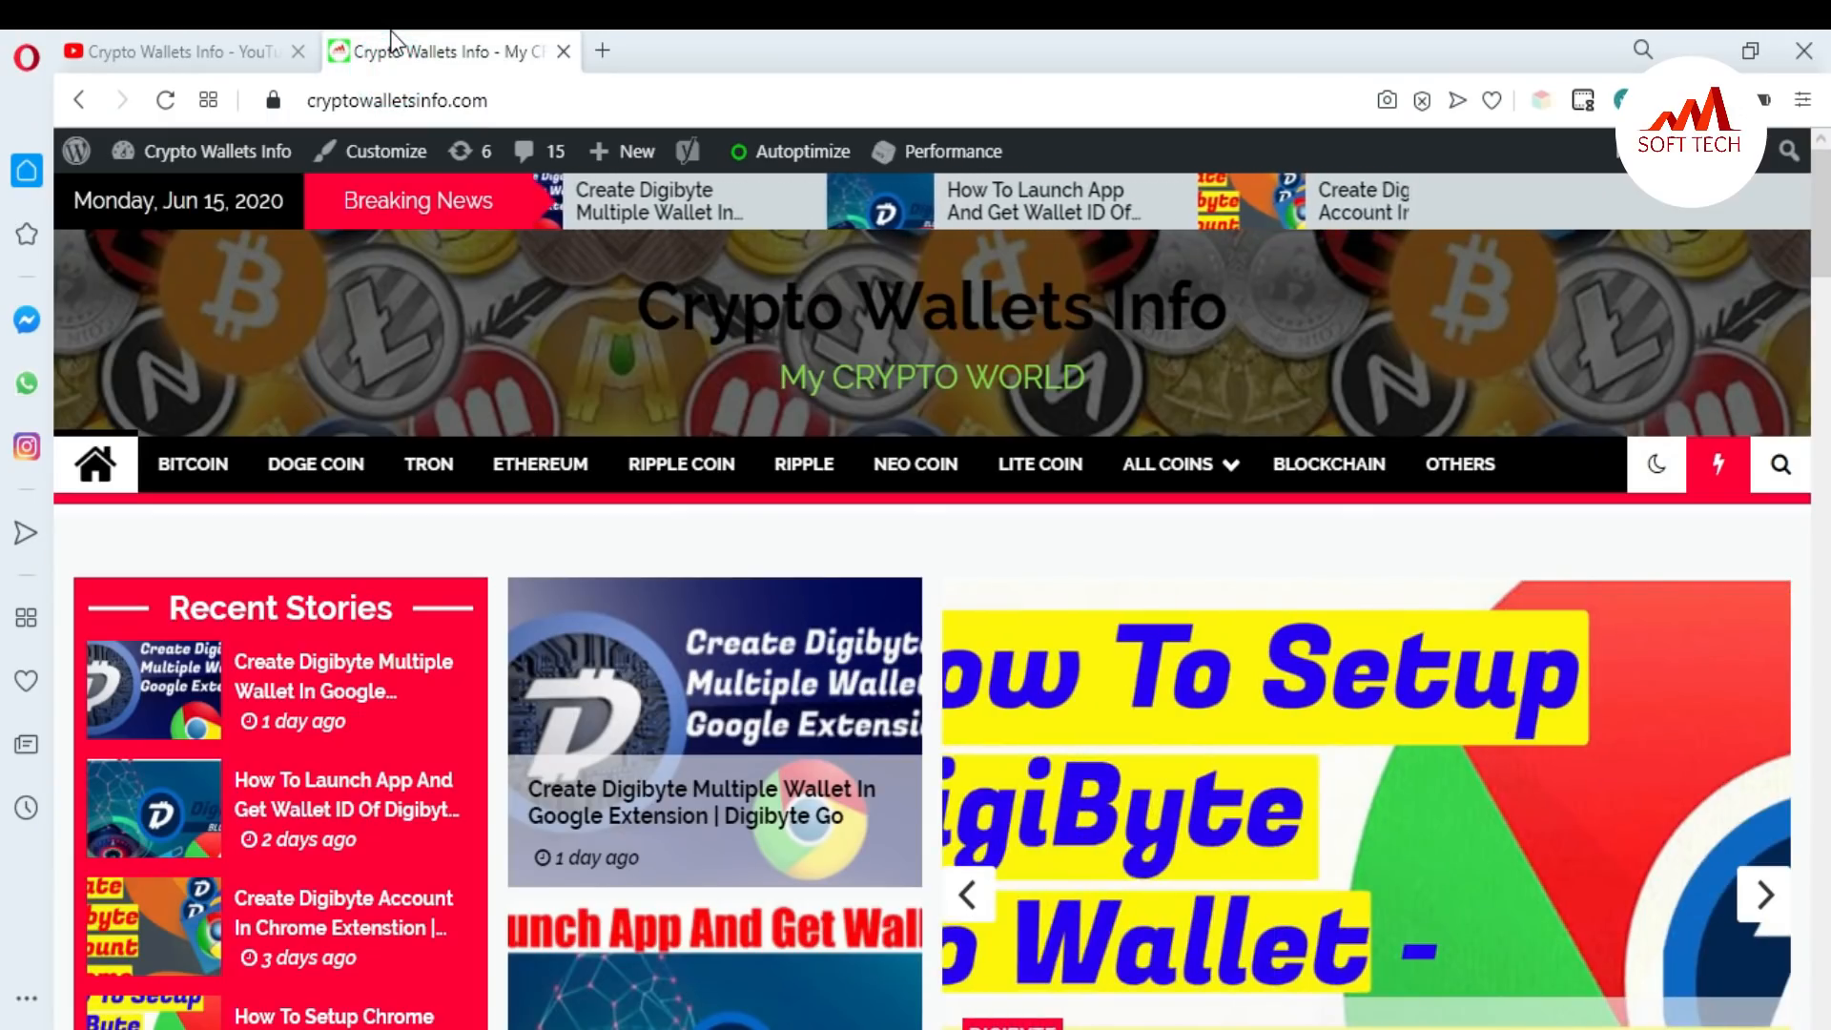